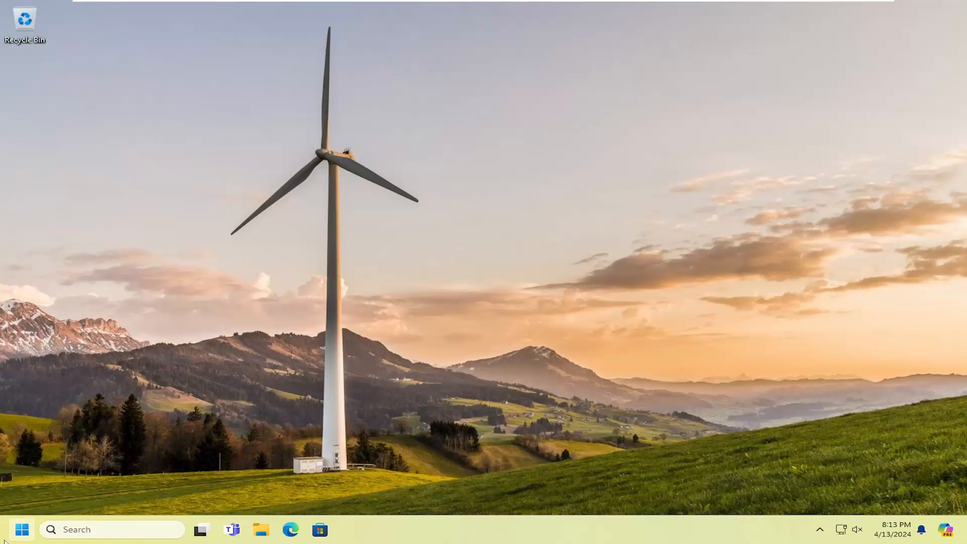
- Launch the Settings app from Start search by searching 'settings'
text(settings)
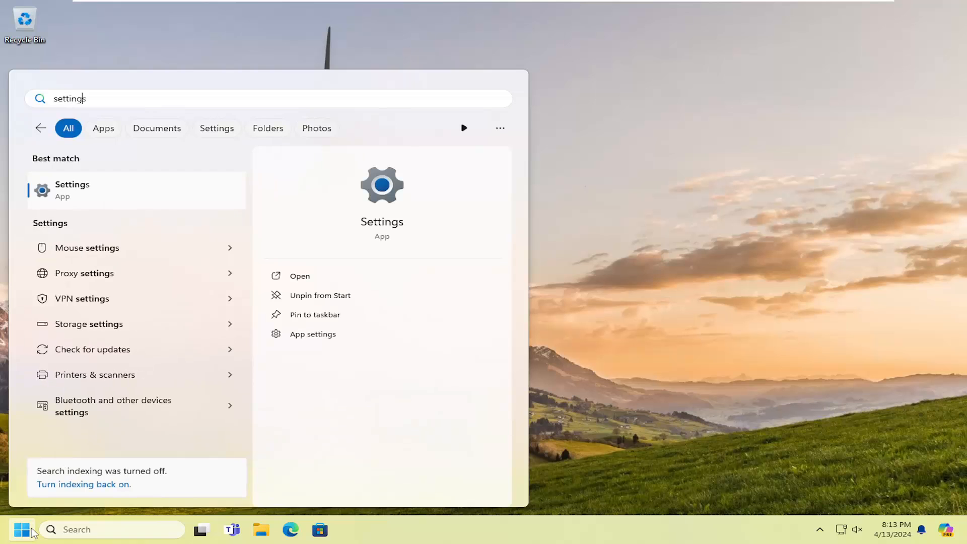
click(299, 276)
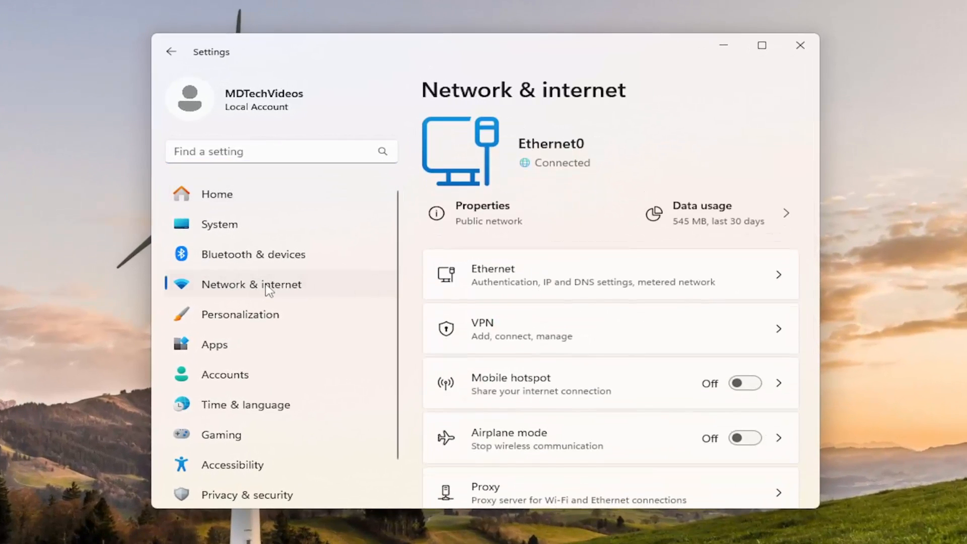
- Go to Advanced network settings listing the Ethernet0 and Bluetooth adapters
scroll(down, 3)
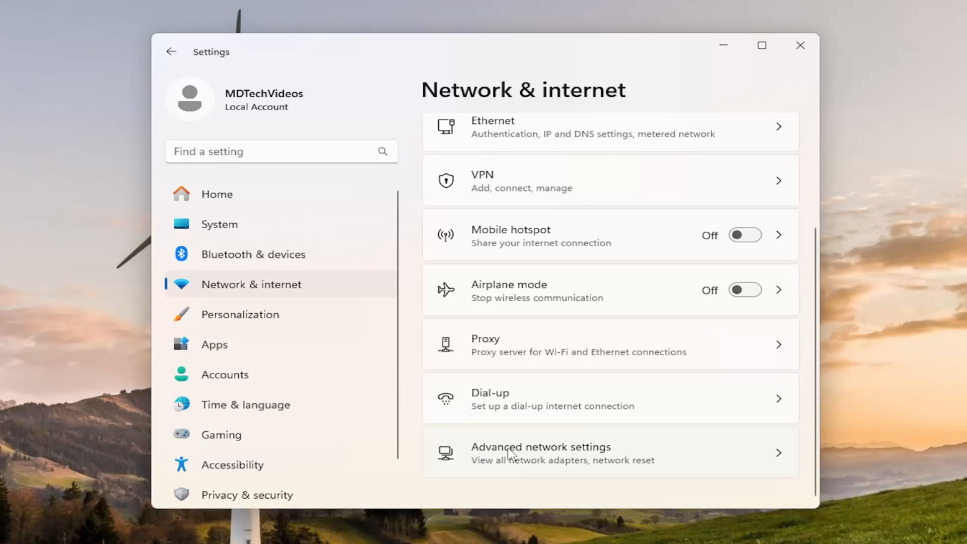
click(544, 453)
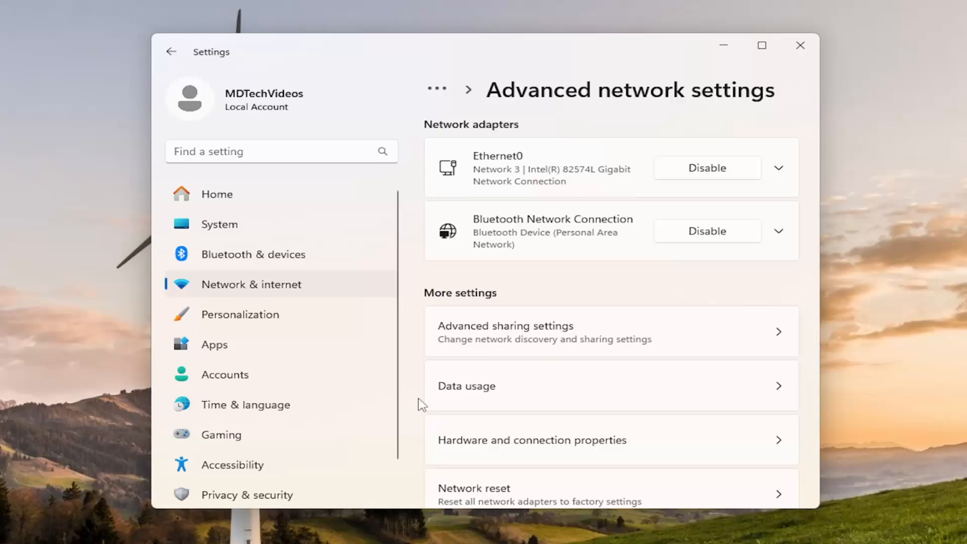
- View Ethernet0 data usage filtered to Last 30 days and start entering a data limit
click(468, 386)
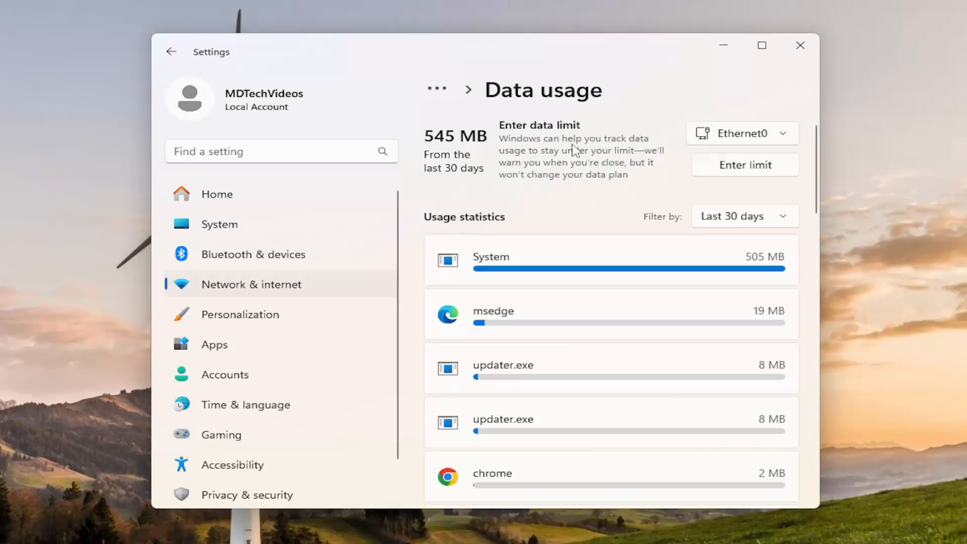
mouse_move(443, 182)
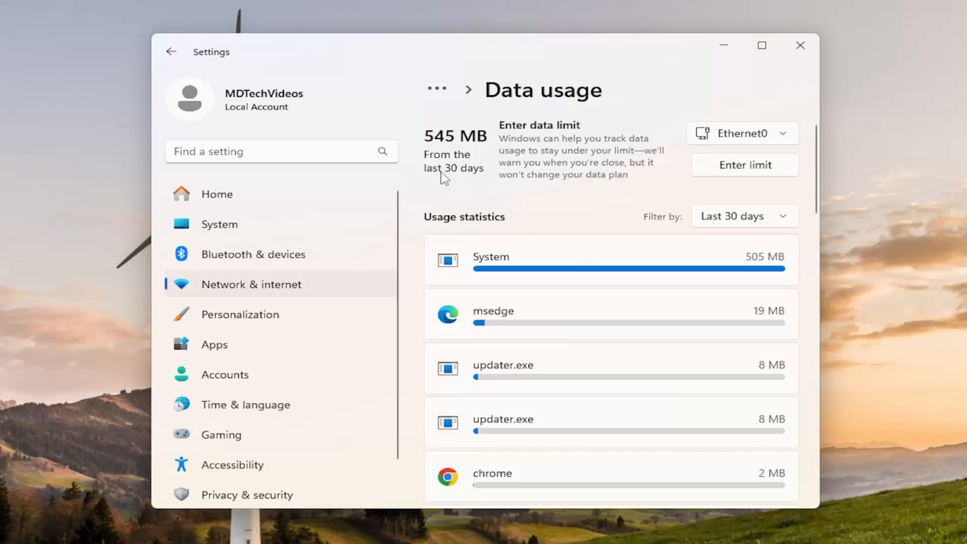
click(745, 216)
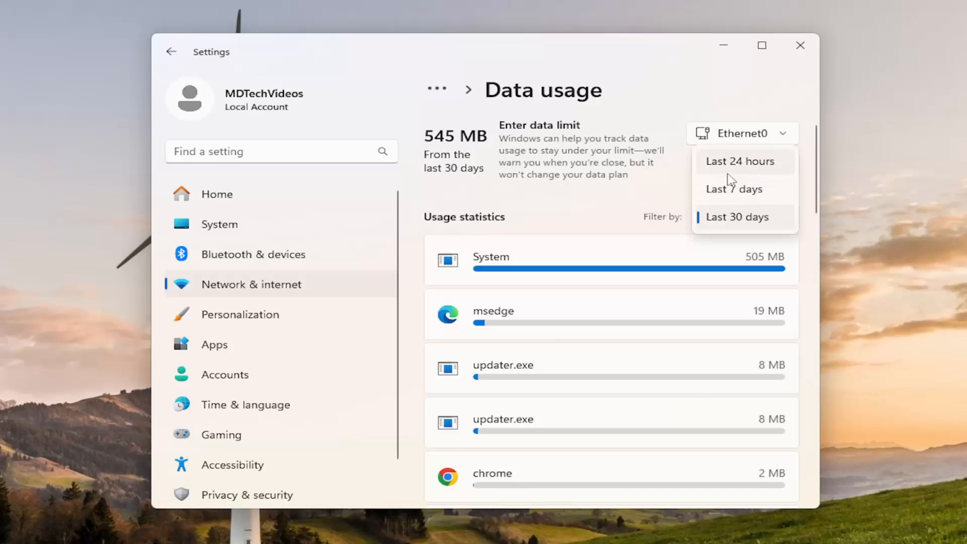
click(738, 216)
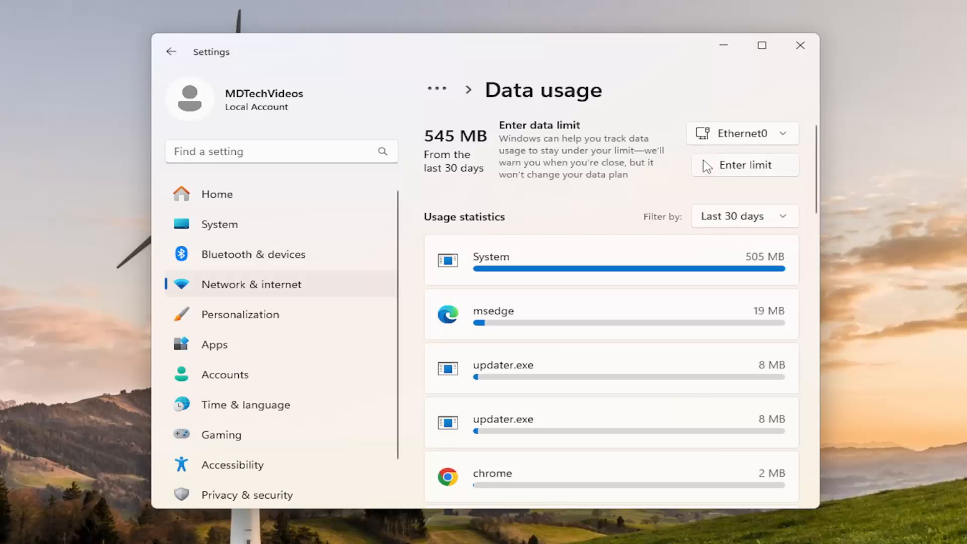
click(745, 165)
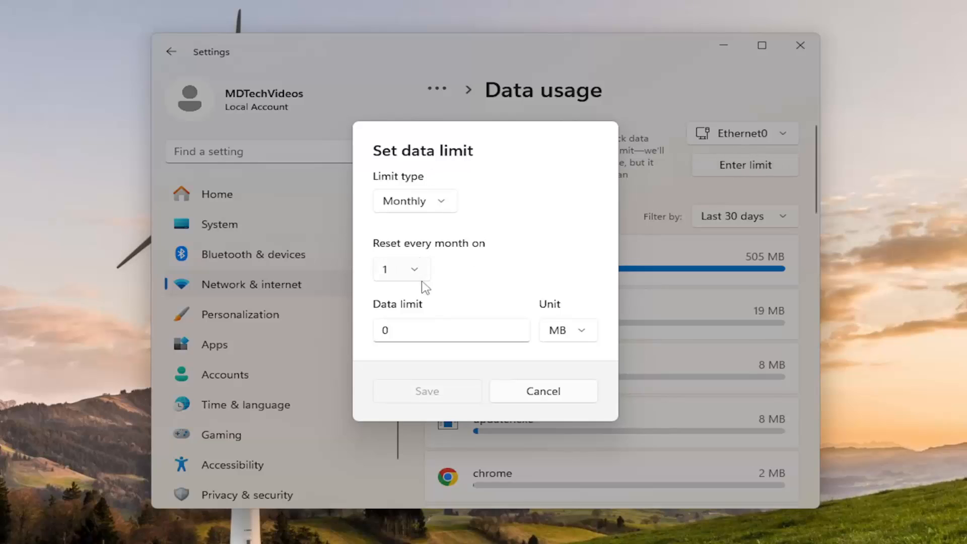
- Review the reset-day and limit-type choices, keeping day 1 and Monthly
click(401, 269)
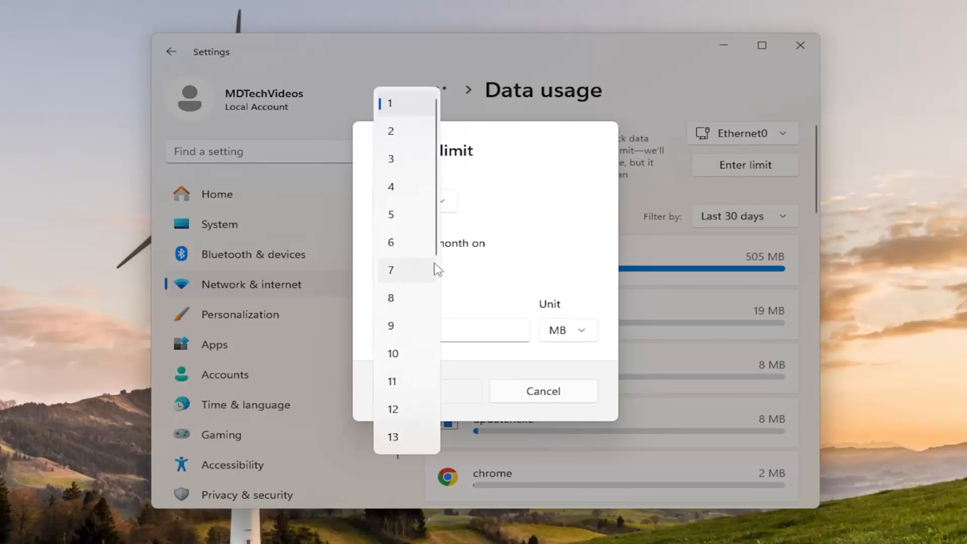
click(391, 103)
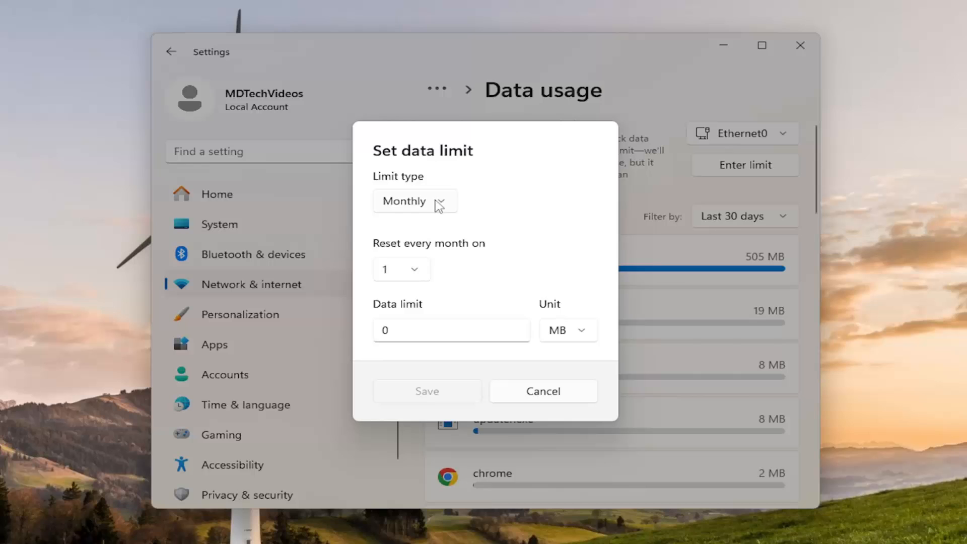
click(415, 201)
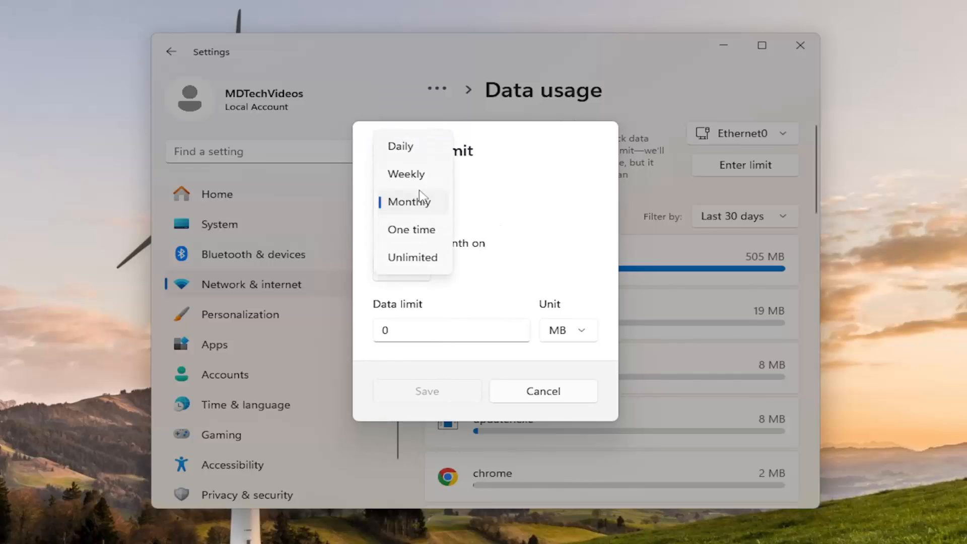
mouse_move(536, 214)
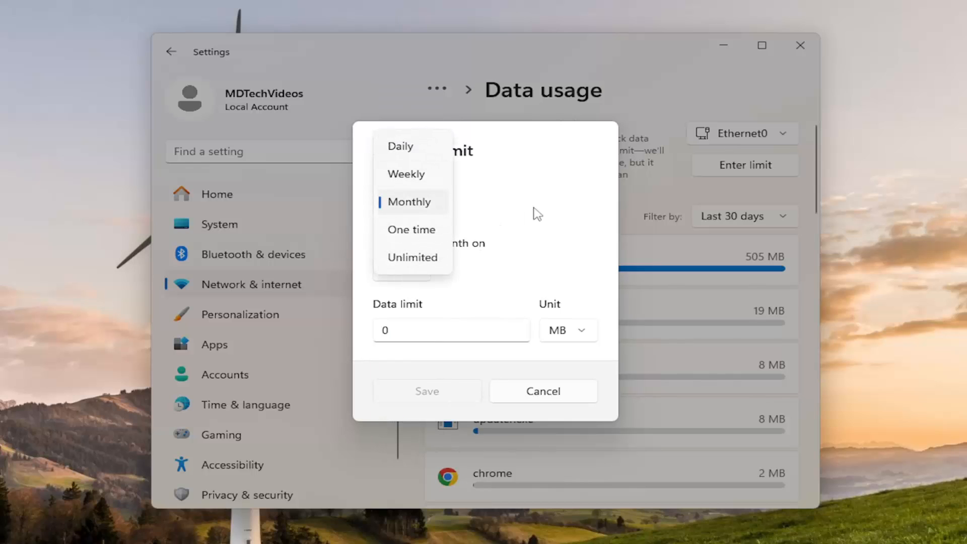
click(409, 201)
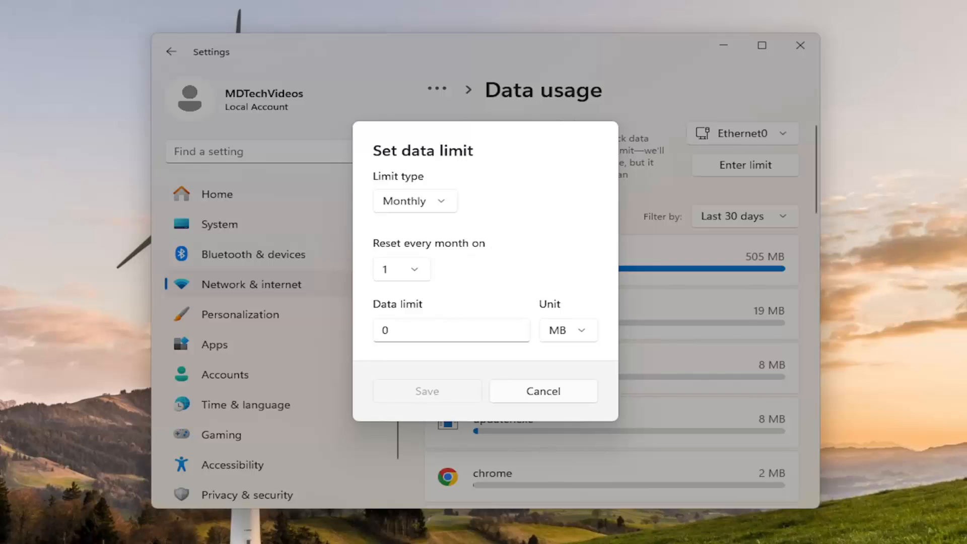
- Cancel the data limit without saving and close Settings to the desktop
click(543, 391)
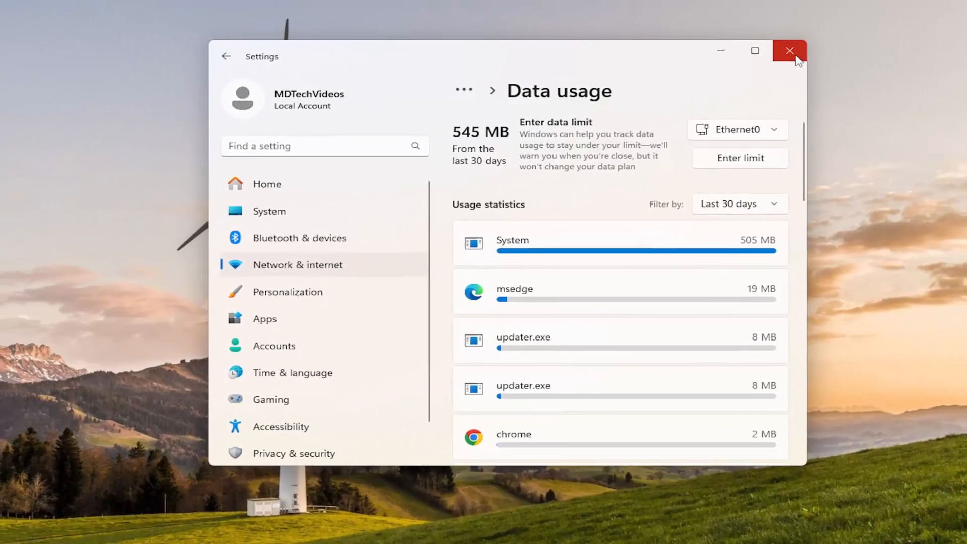
click(790, 51)
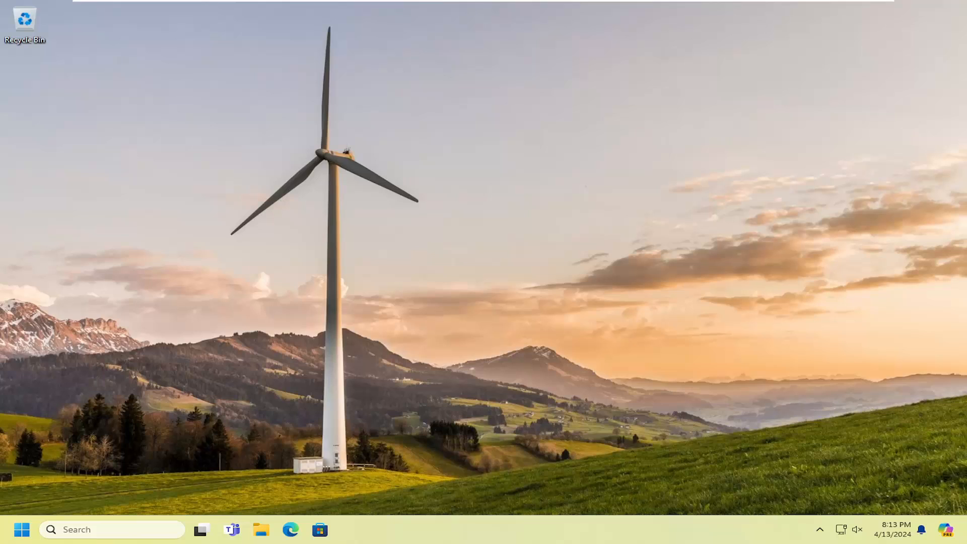